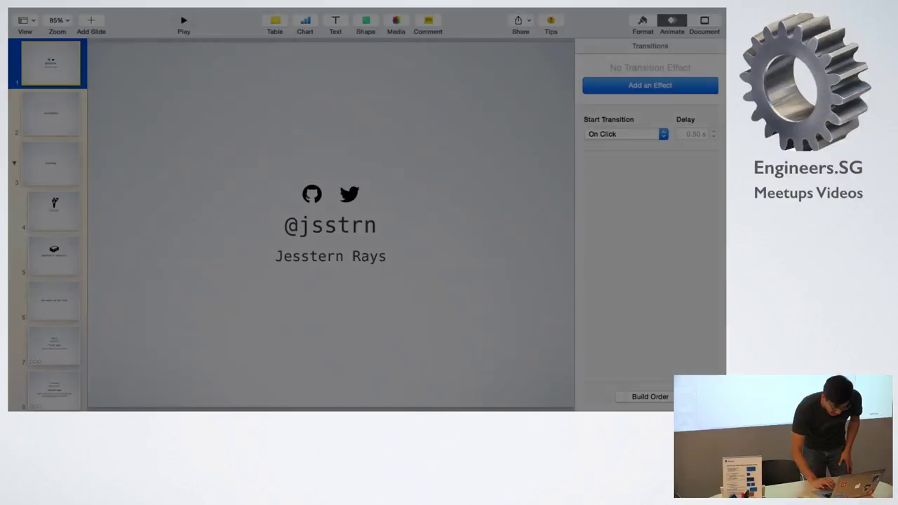
Step: Play the presentation full screen and land on the 'callbacks' slide
left_click(183, 20)
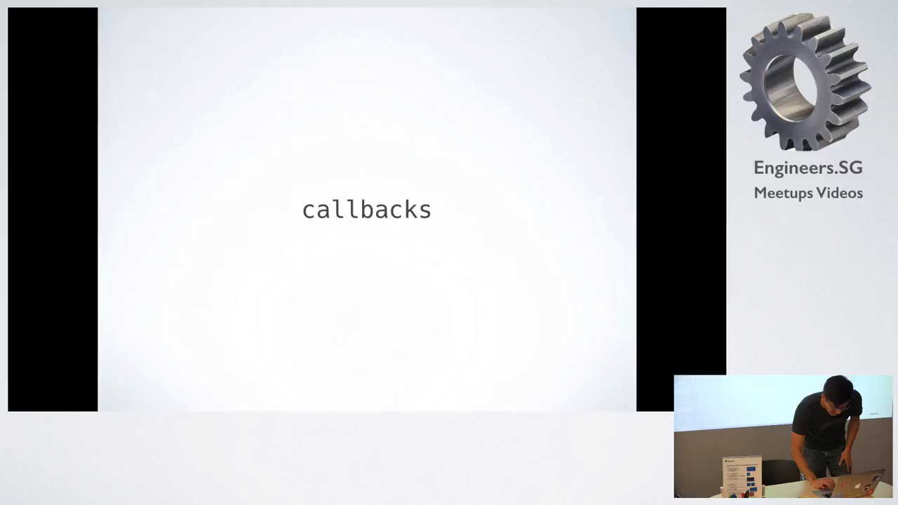